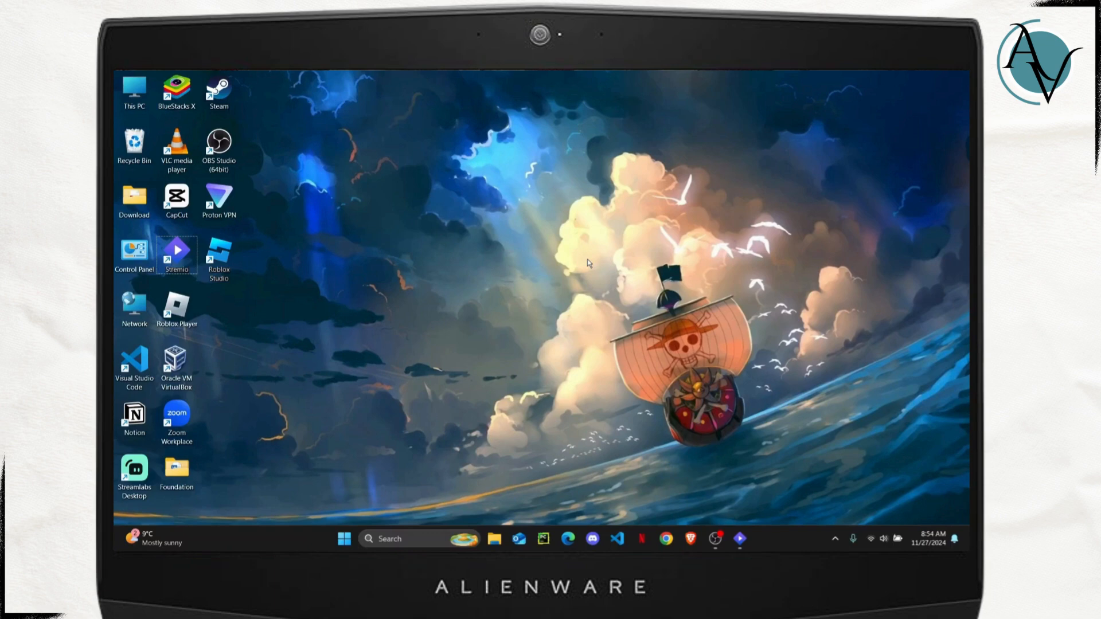
{"action": "mouse_move", "coordinate": [590, 236]}
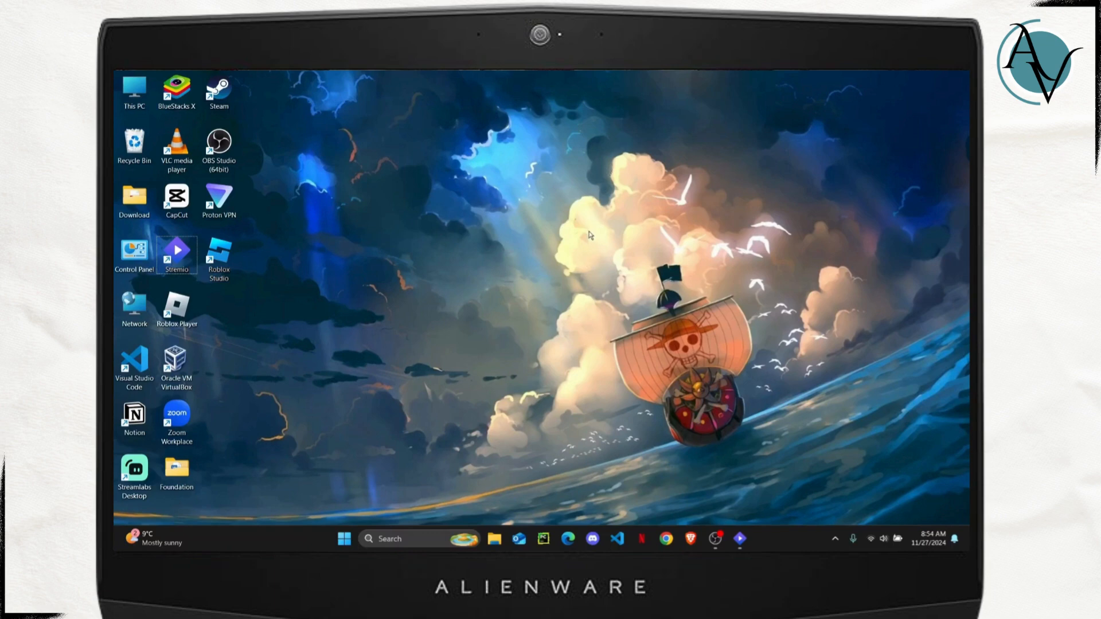
{"action": "mouse_move", "coordinate": [624, 138]}
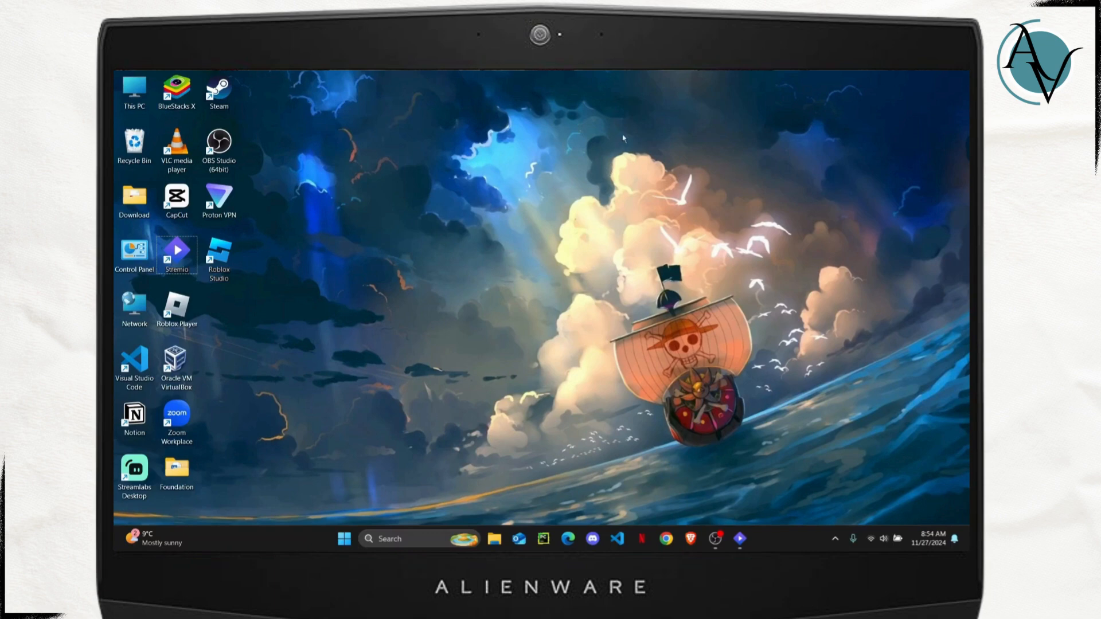
{"action": "mouse_move", "coordinate": [566, 312]}
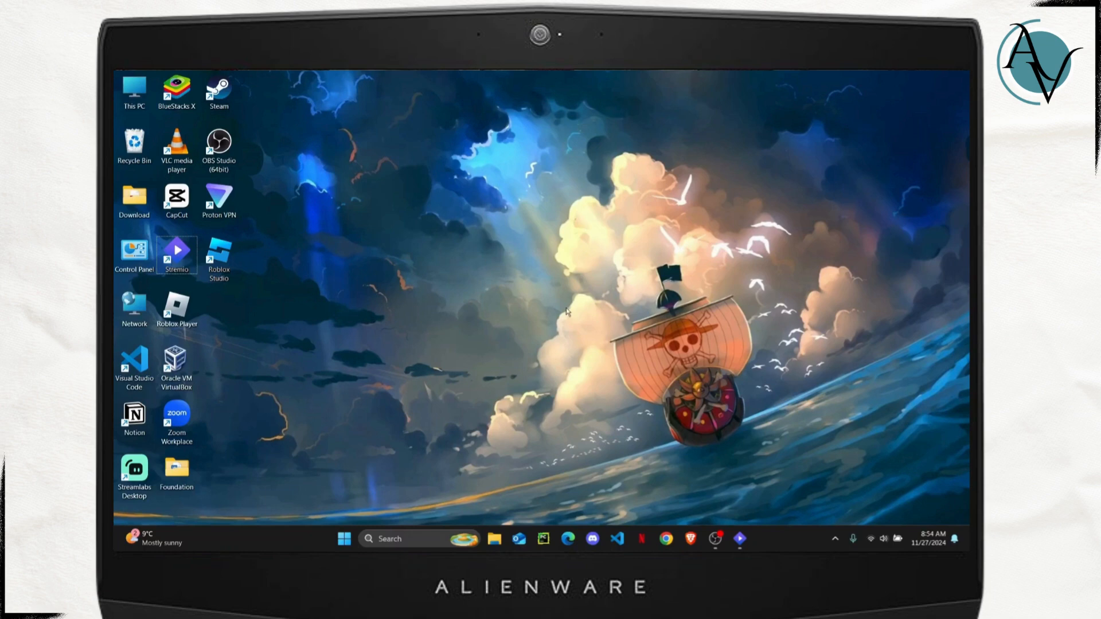
{"action": "mouse_move", "coordinate": [530, 301]}
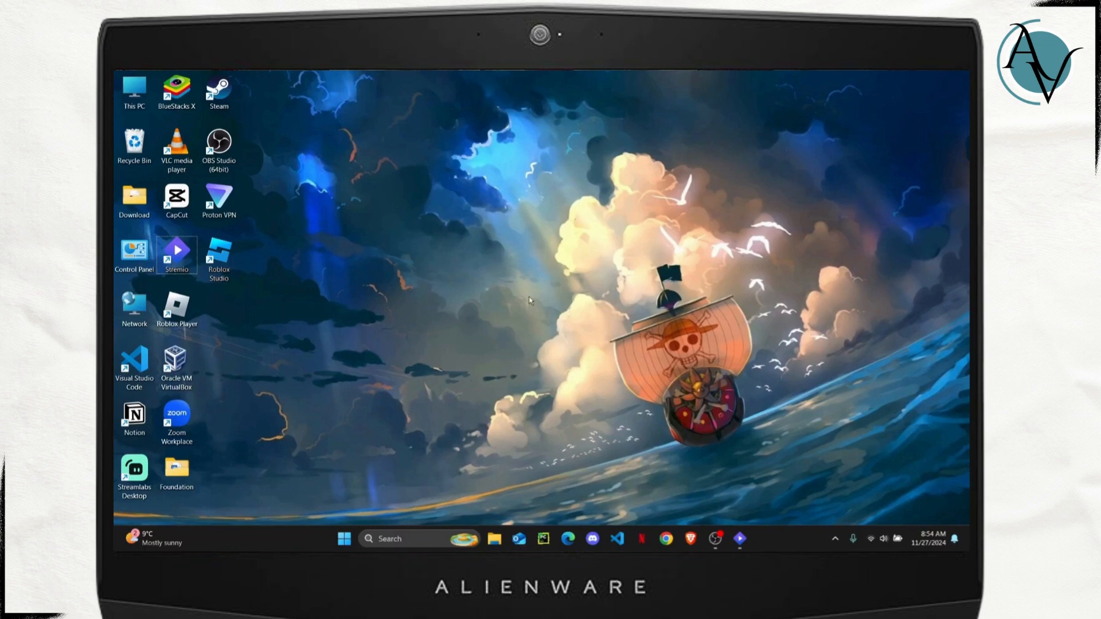
{"action": "mouse_move", "coordinate": [650, 445]}
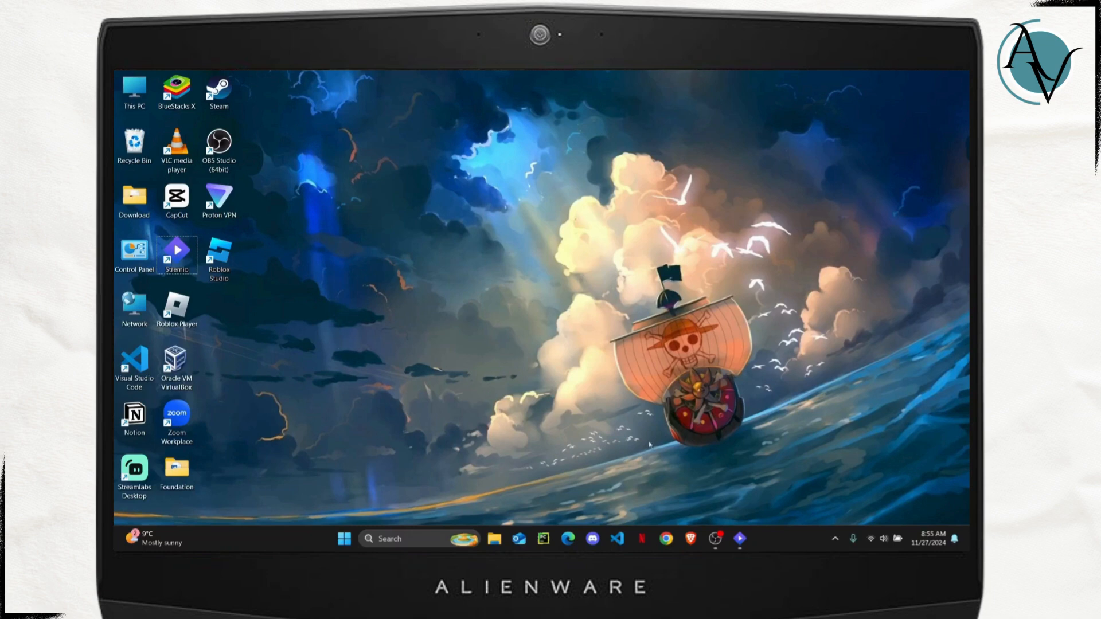
Launch Stremio from the desktop shortcut and browse the home board's Continue Watching and featured rows
{"action": "double_click", "coordinate": [177, 252]}
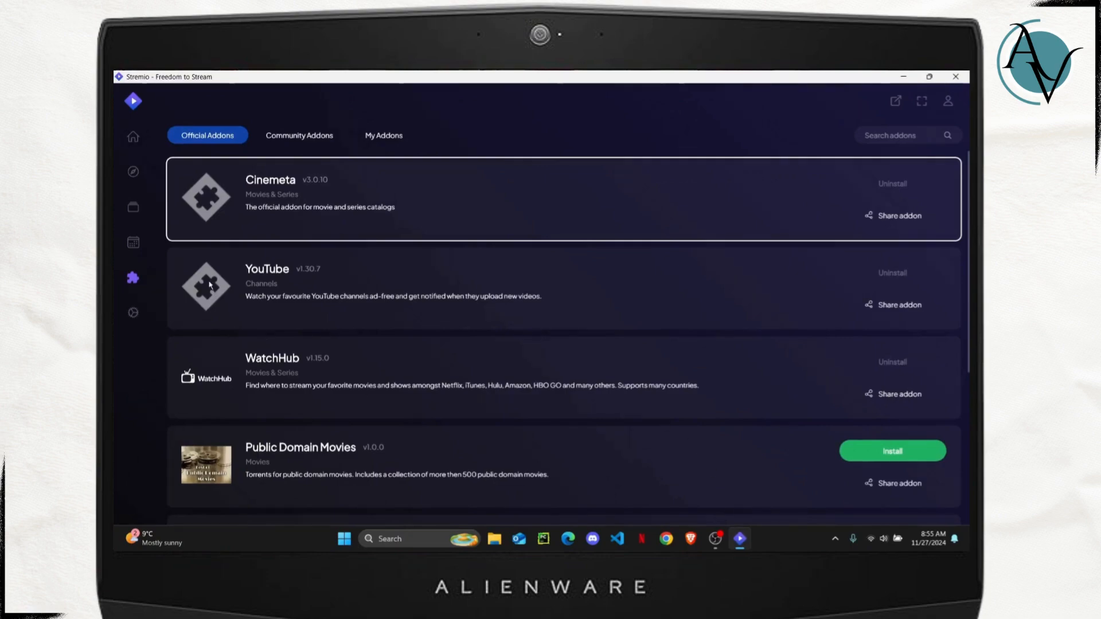
{"action": "left_click", "coordinate": [133, 137]}
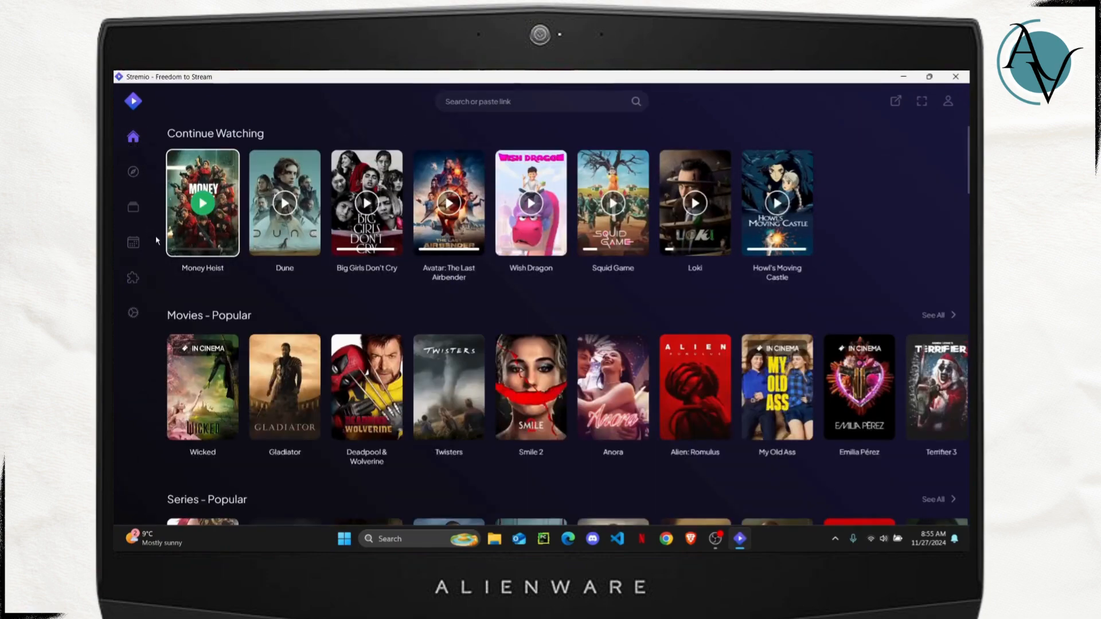
{"action": "scroll", "scroll_direction": "down", "scroll_amount": 3}
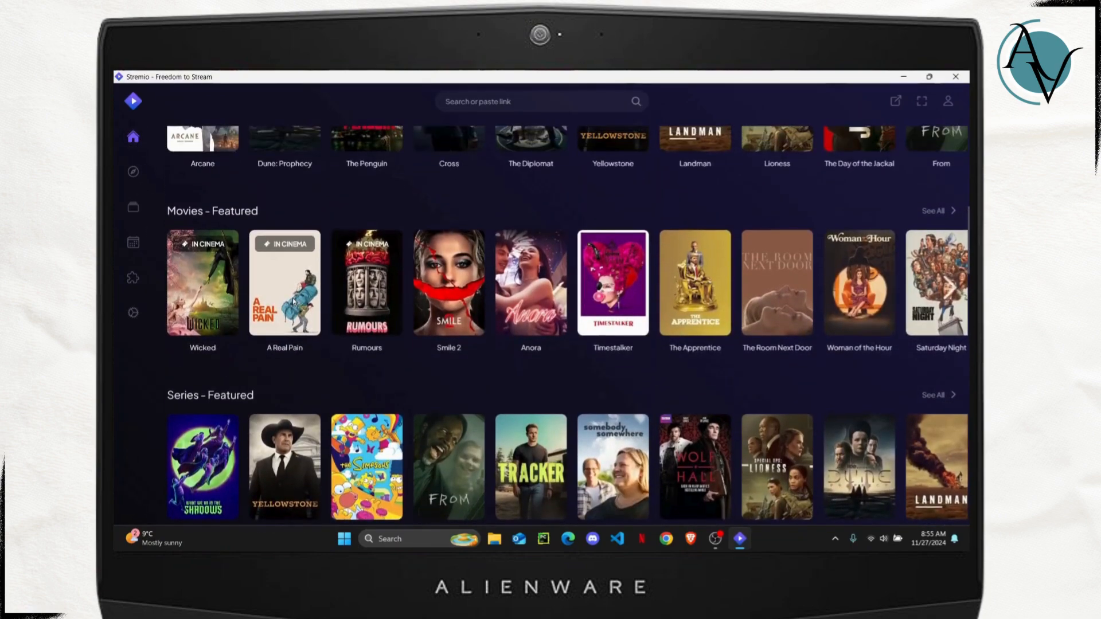
{"action": "scroll", "scroll_direction": "up", "scroll_amount": 3}
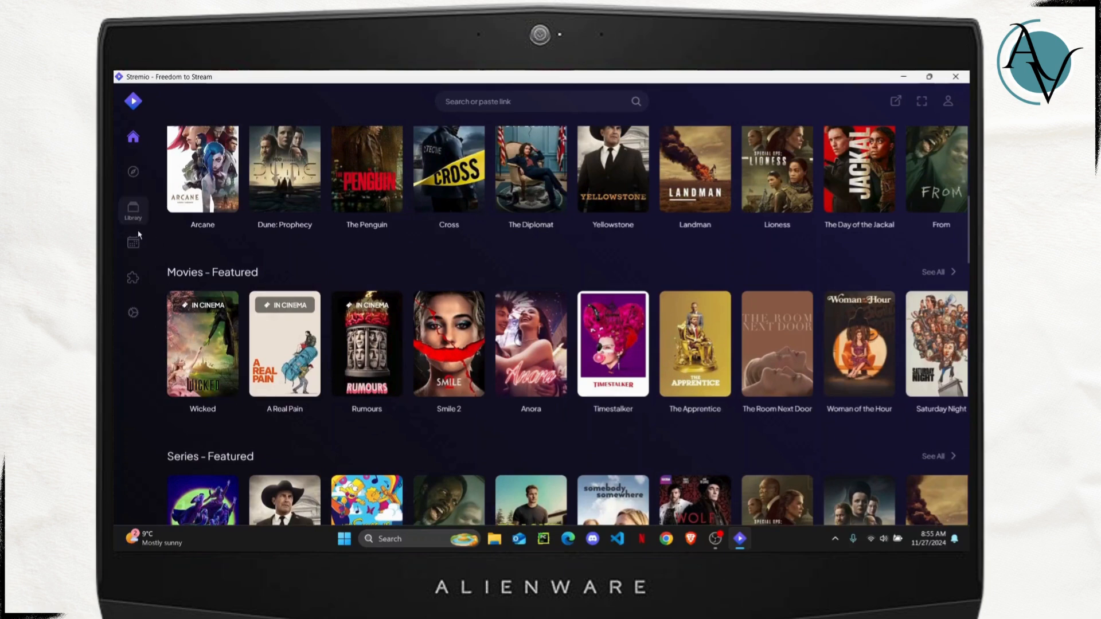
{"action": "mouse_move", "coordinate": [133, 280]}
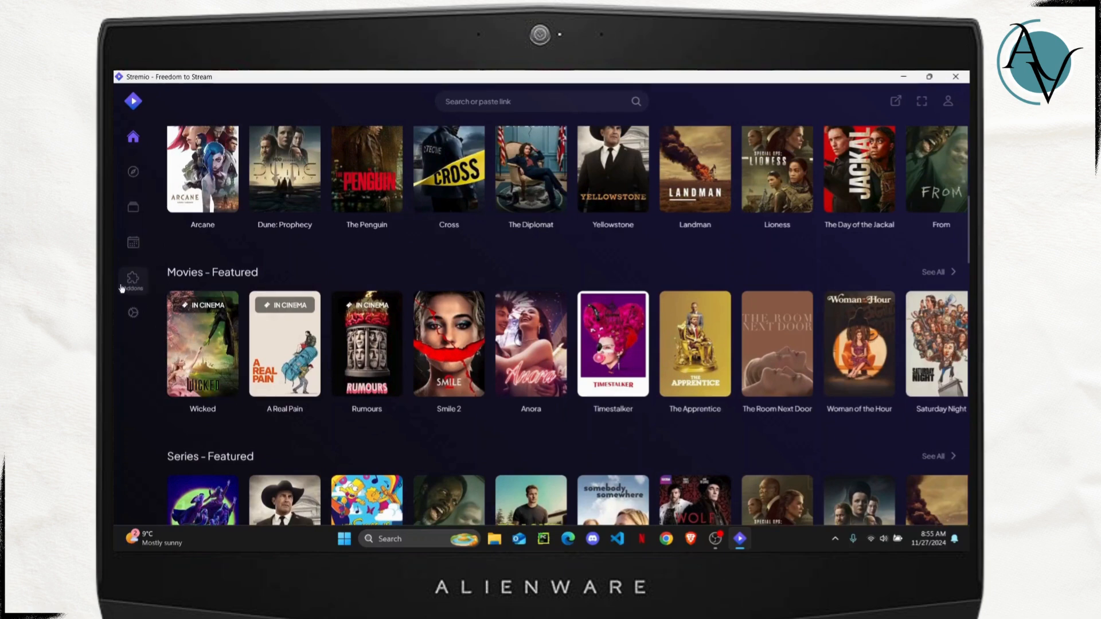
{"action": "mouse_move", "coordinate": [133, 278]}
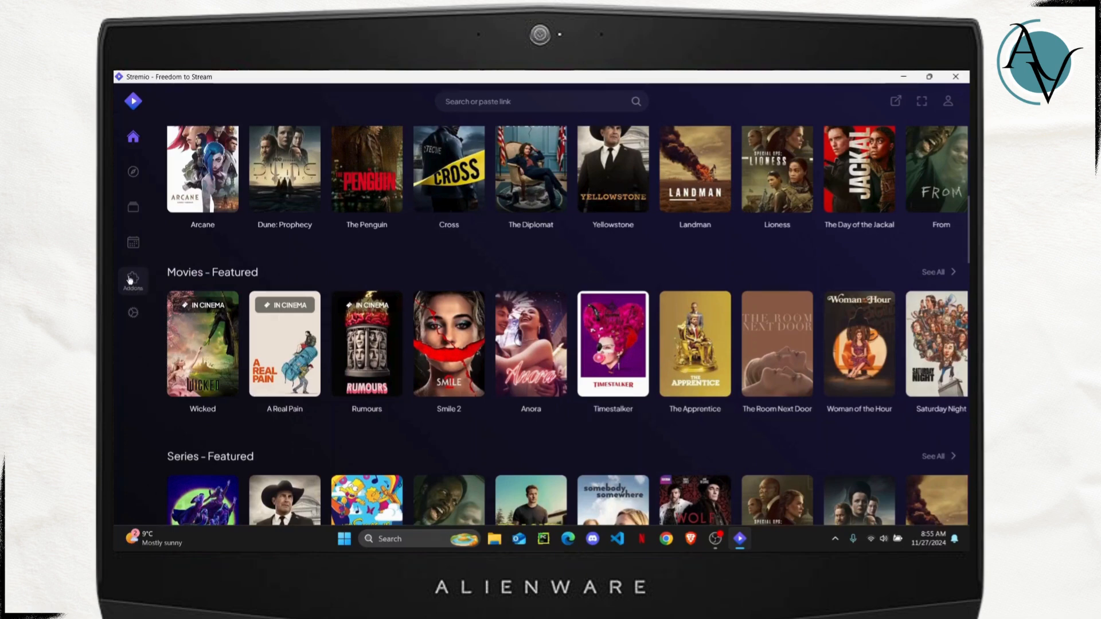
{"action": "left_click", "coordinate": [132, 280]}
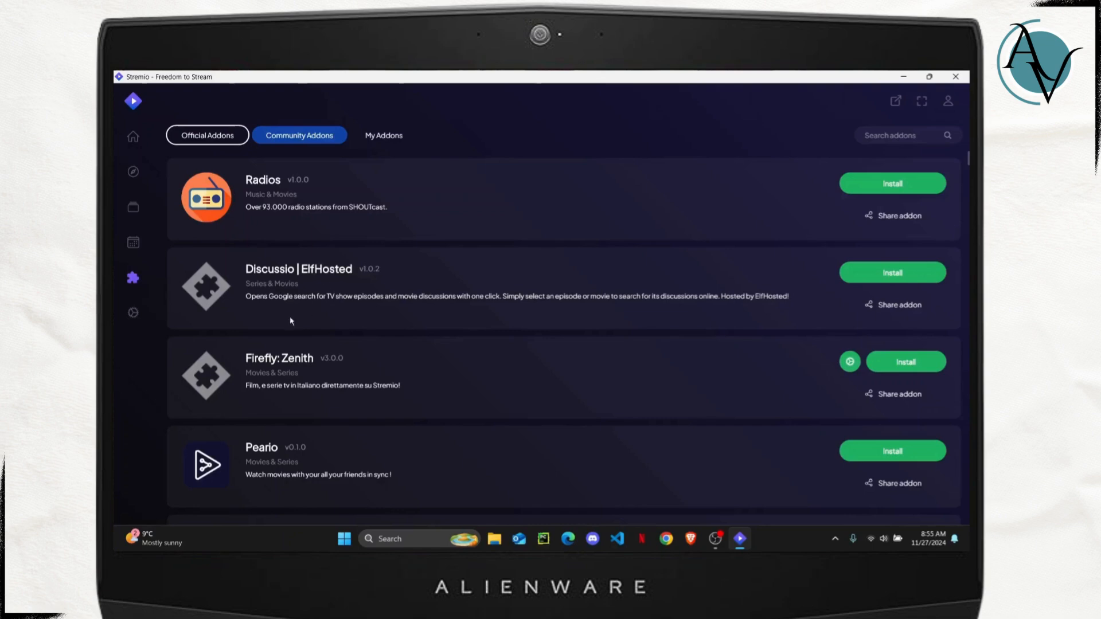
{"action": "mouse_move", "coordinate": [221, 154]}
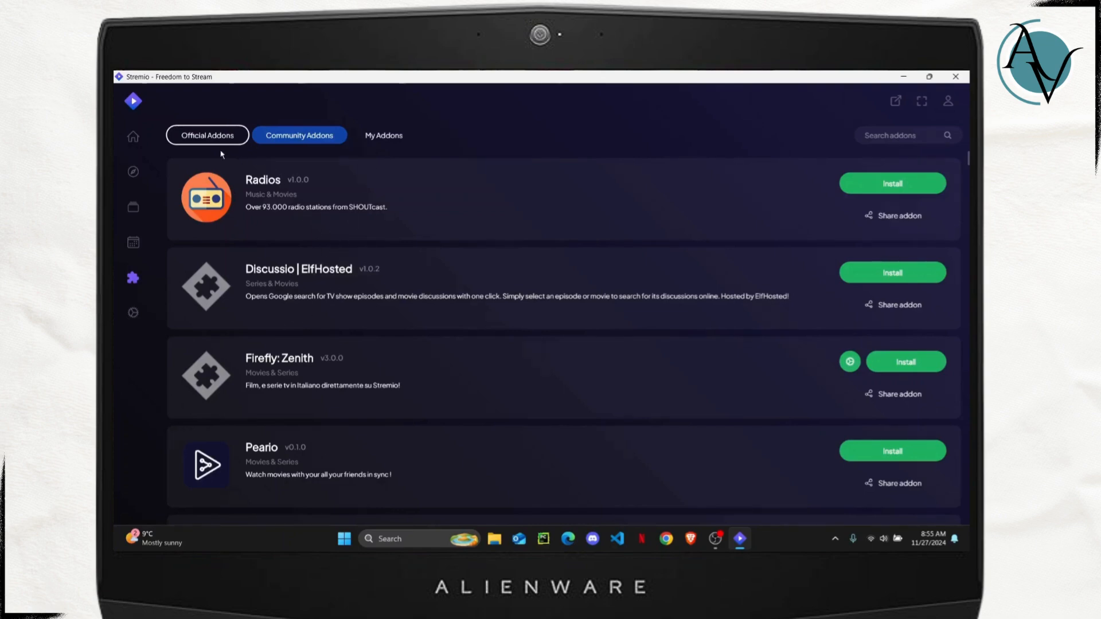
{"action": "left_click", "coordinate": [208, 136]}
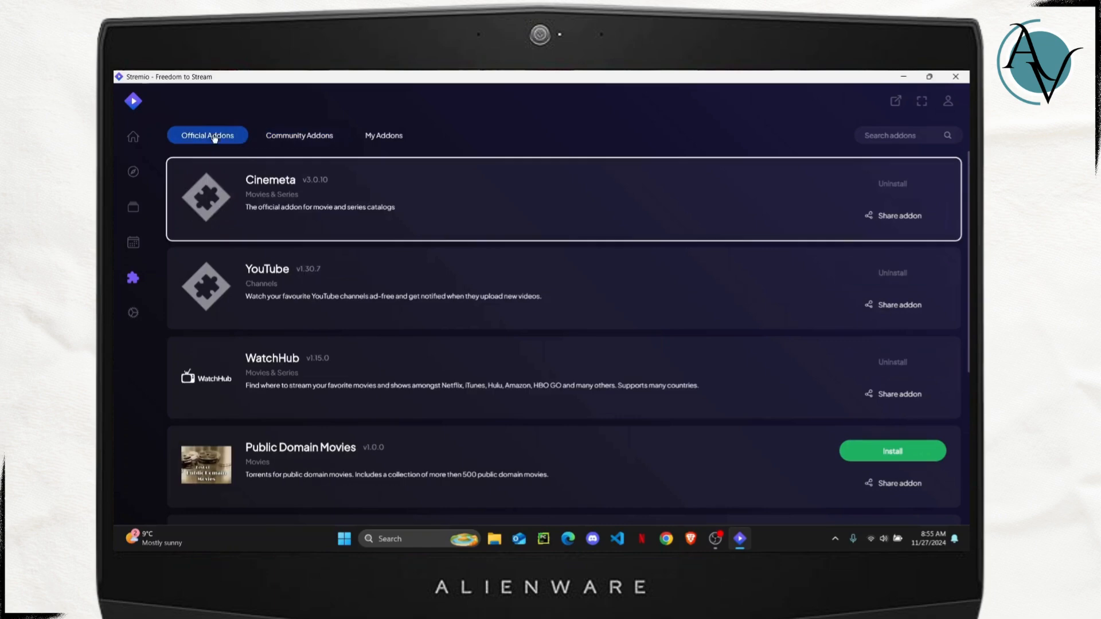
{"action": "mouse_move", "coordinate": [411, 370]}
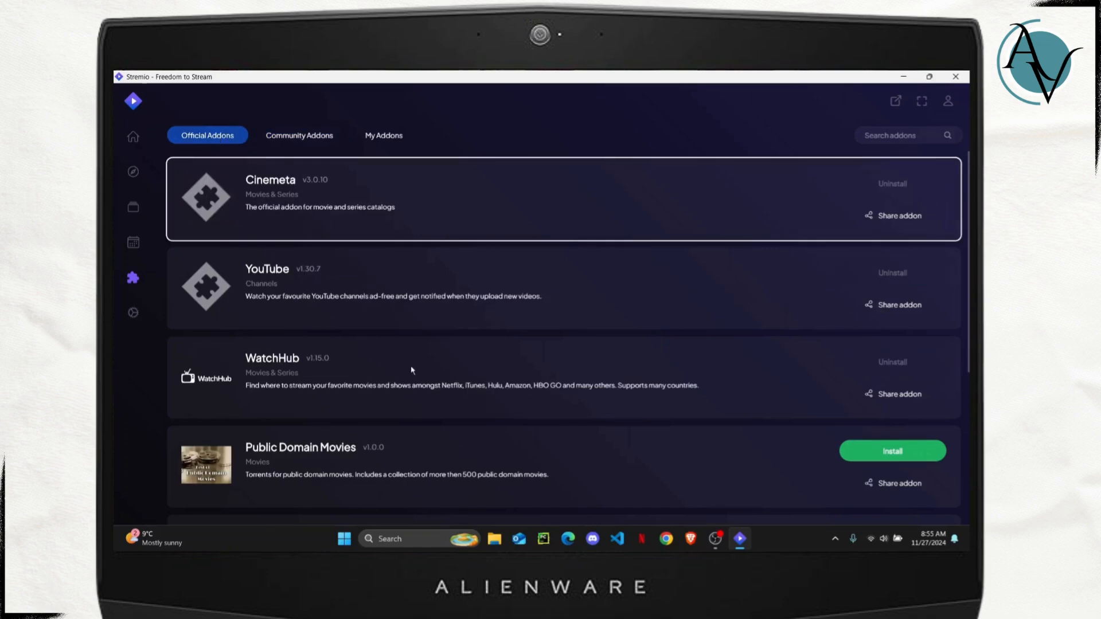
{"action": "scroll", "scroll_direction": "down", "scroll_amount": 3}
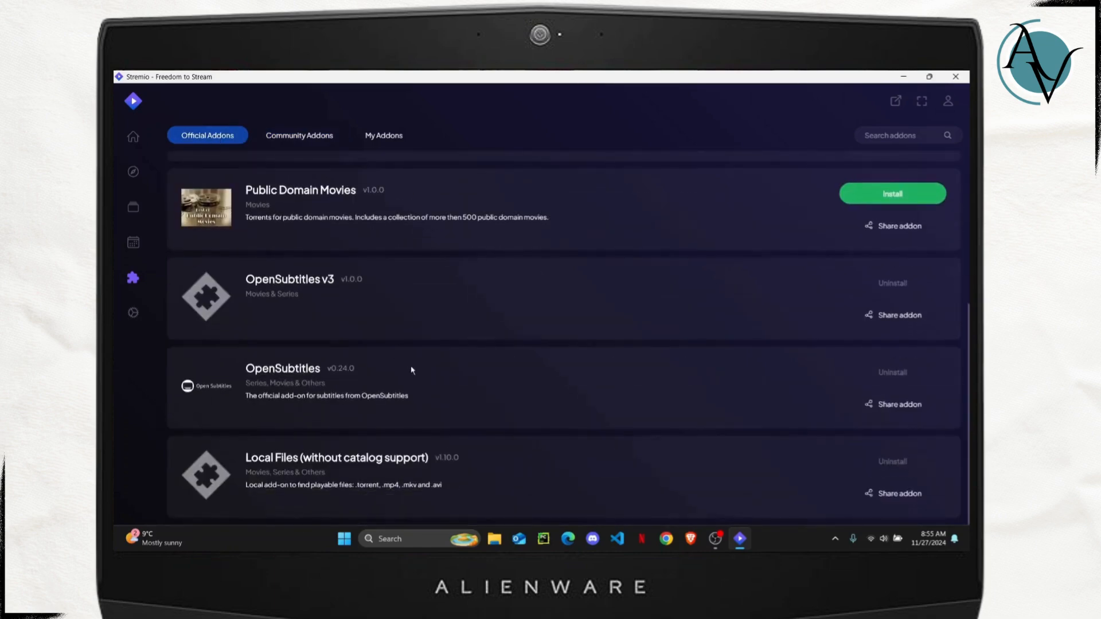
{"action": "scroll", "scroll_direction": "up", "scroll_amount": 3}
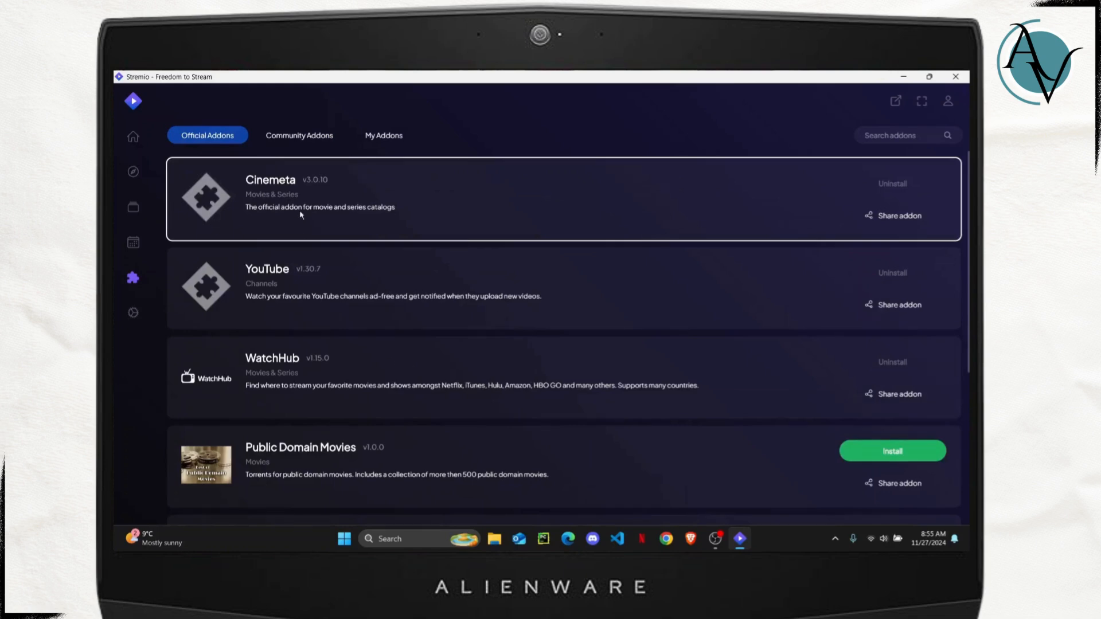
{"action": "mouse_move", "coordinate": [265, 191]}
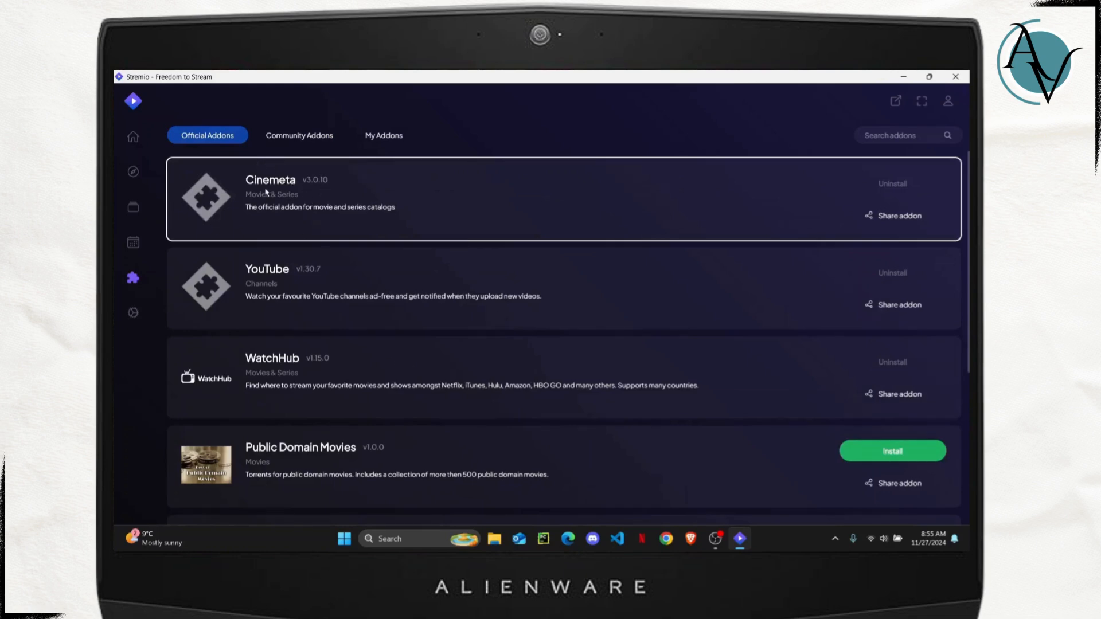
{"action": "mouse_move", "coordinate": [335, 230]}
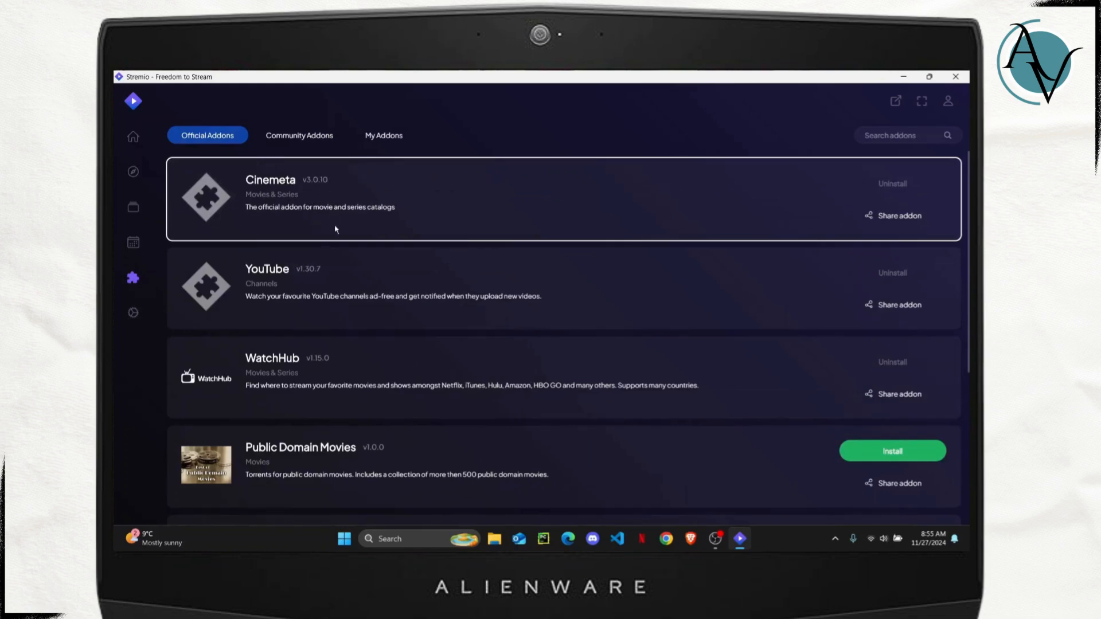
{"action": "mouse_move", "coordinate": [301, 148]}
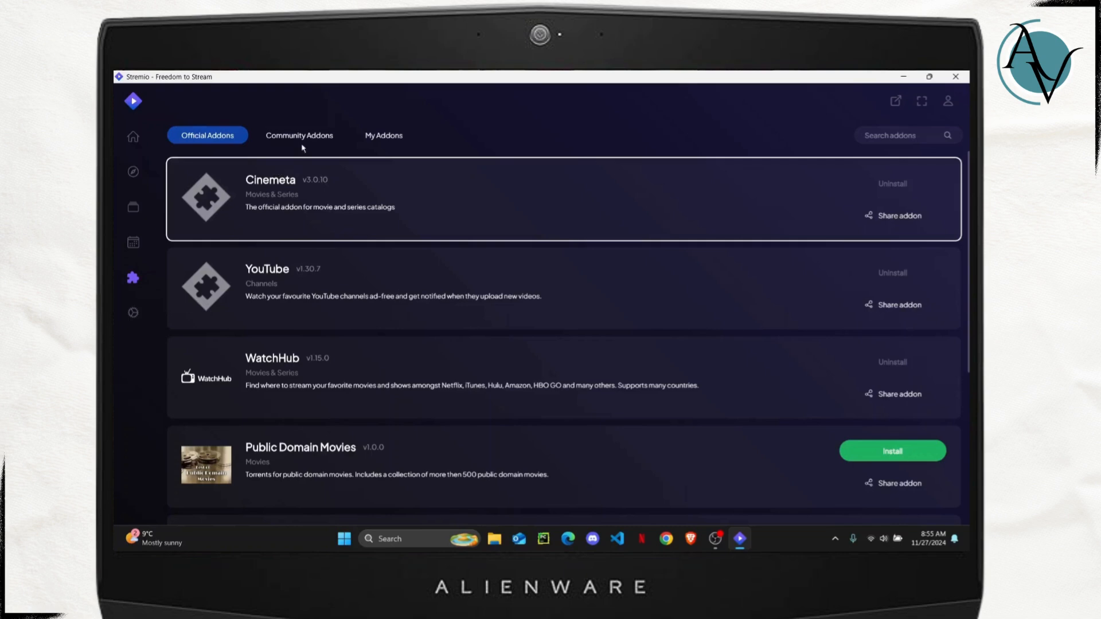
Show the Community Addons list and browse third-party add-ons like Radios, Discussio, Firefly, Pearlo and MediaFusion
{"action": "left_click", "coordinate": [299, 136]}
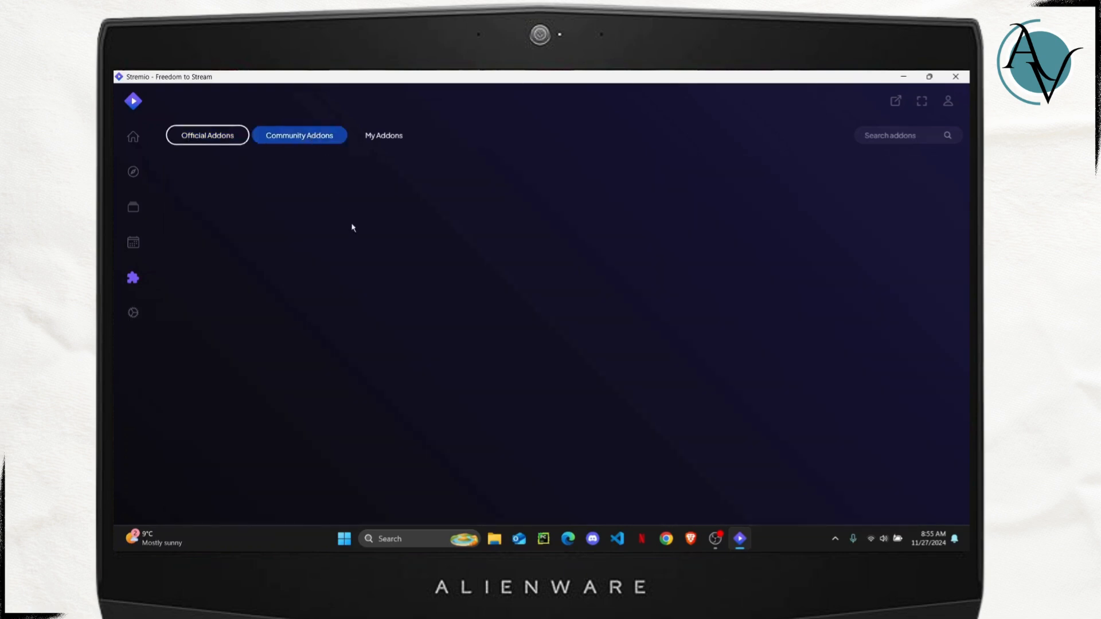
{"action": "left_click", "coordinate": [299, 135]}
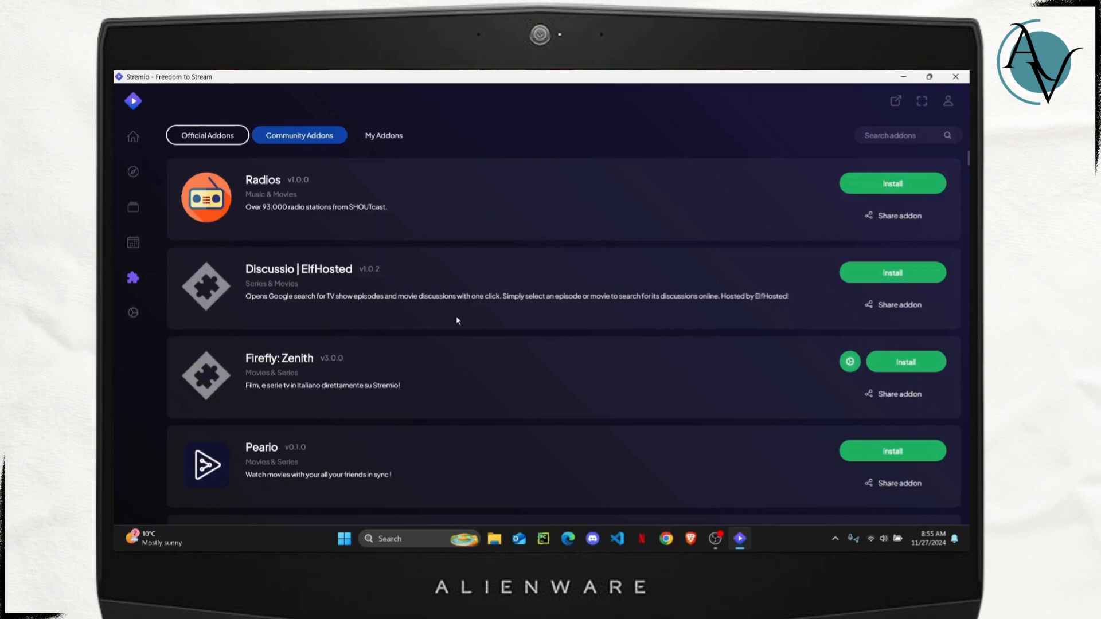
{"action": "mouse_move", "coordinate": [533, 289]}
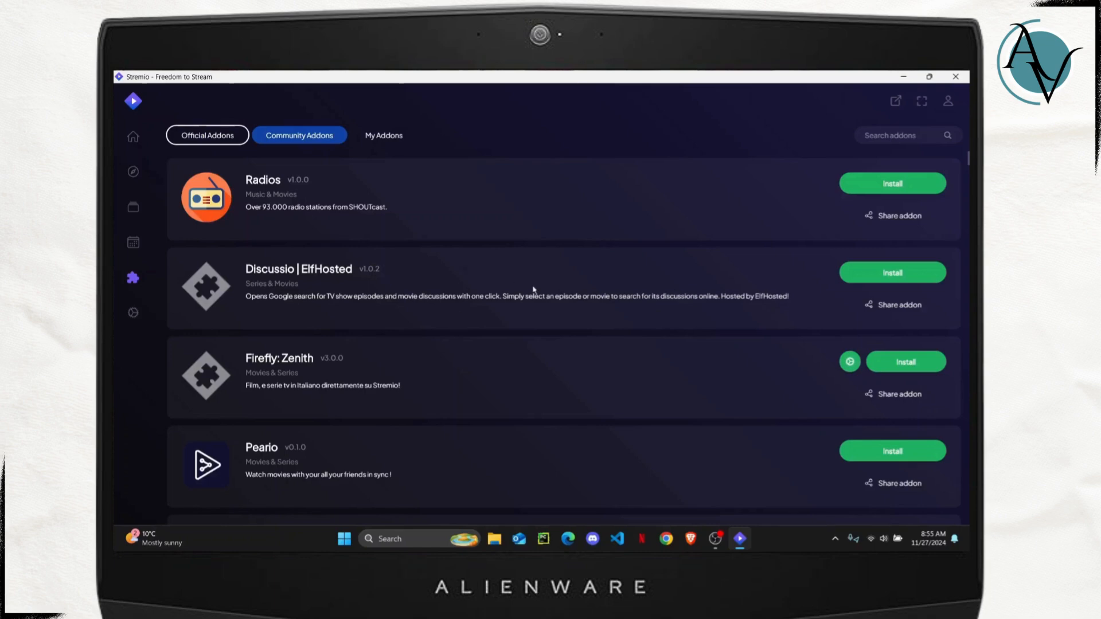
{"action": "scroll", "scroll_direction": "down", "scroll_amount": 3}
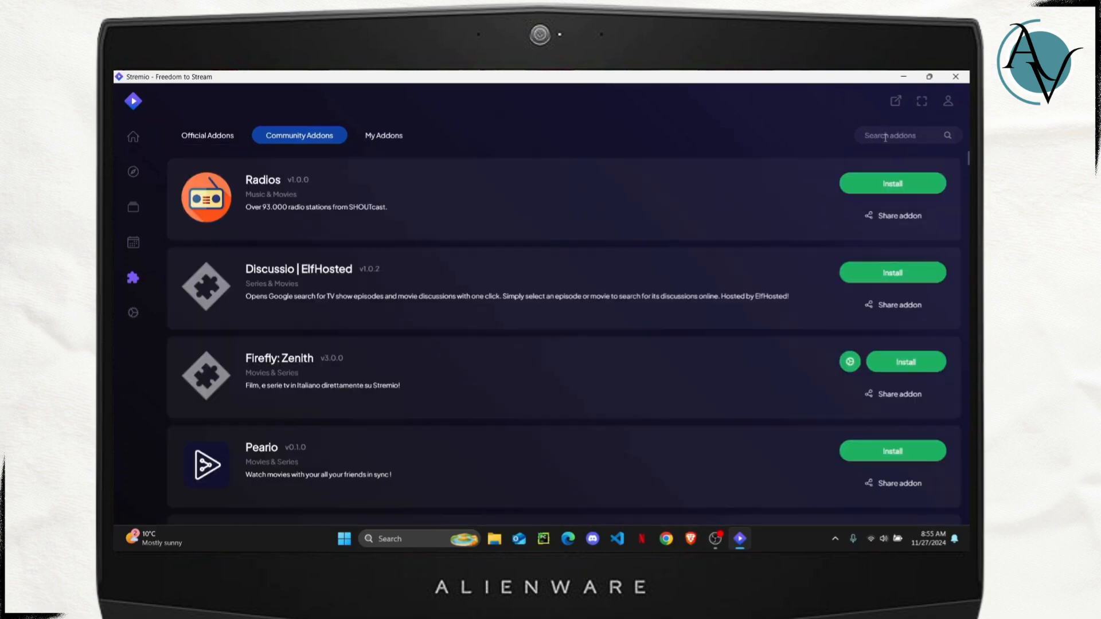
{"action": "mouse_move", "coordinate": [787, 191]}
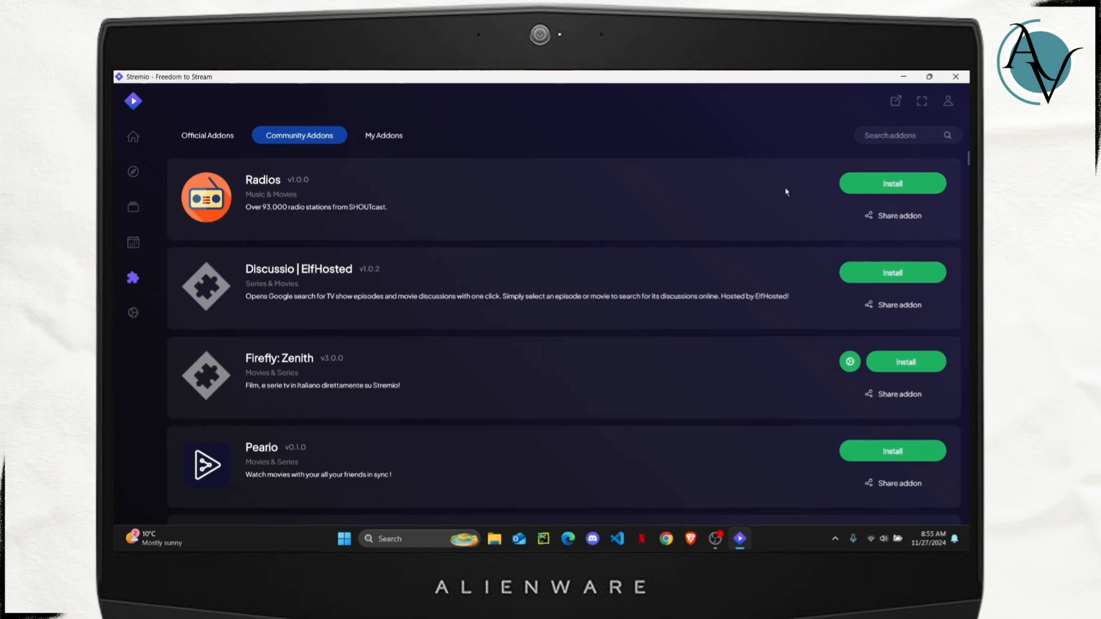
{"action": "scroll", "scroll_direction": "down", "scroll_amount": 3}
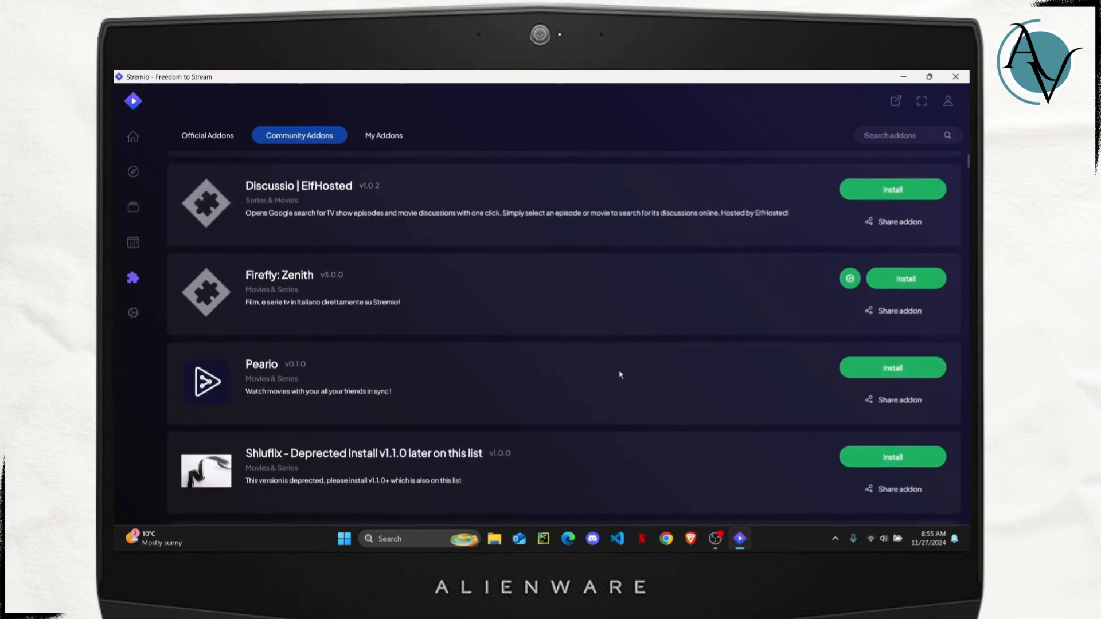
{"action": "scroll", "scroll_direction": "down", "scroll_amount": 3}
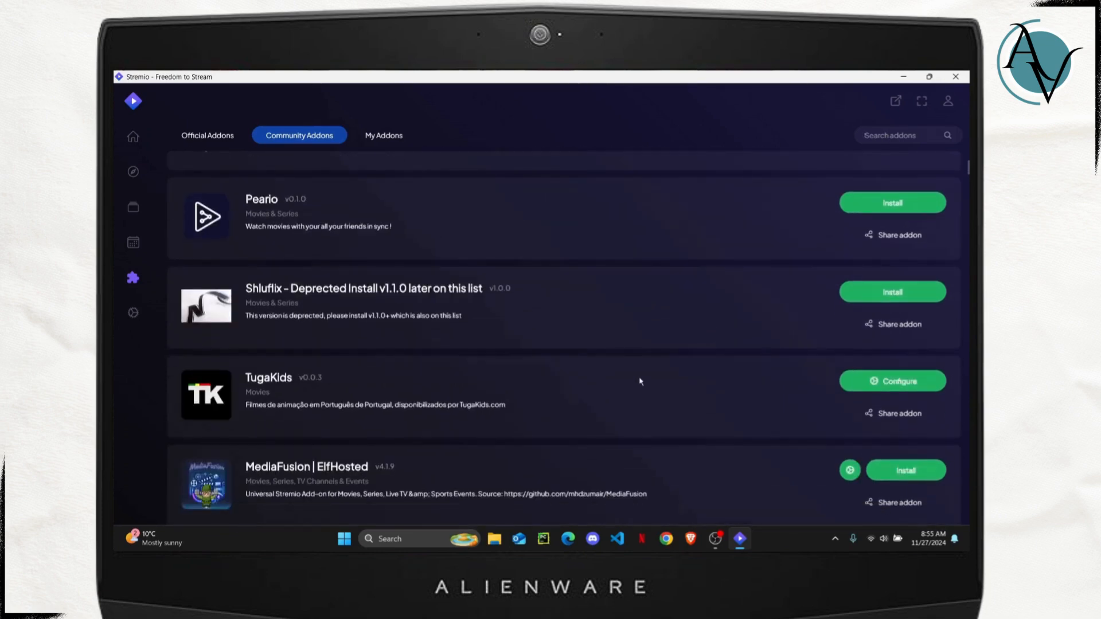
{"action": "scroll", "scroll_direction": "down", "scroll_amount": 3}
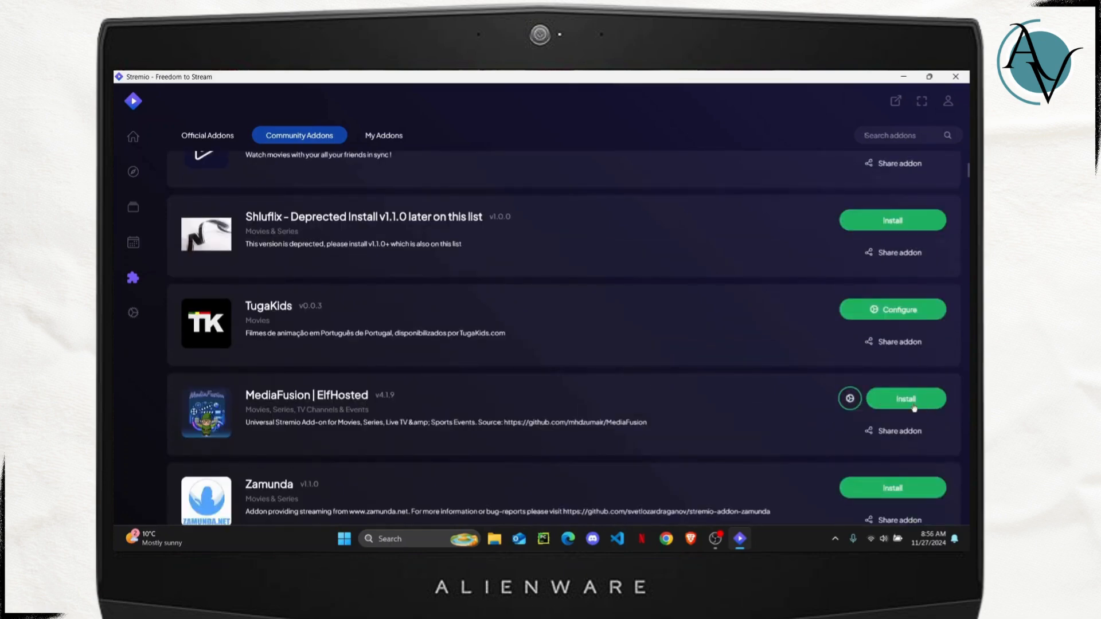
{"action": "mouse_move", "coordinate": [692, 313]}
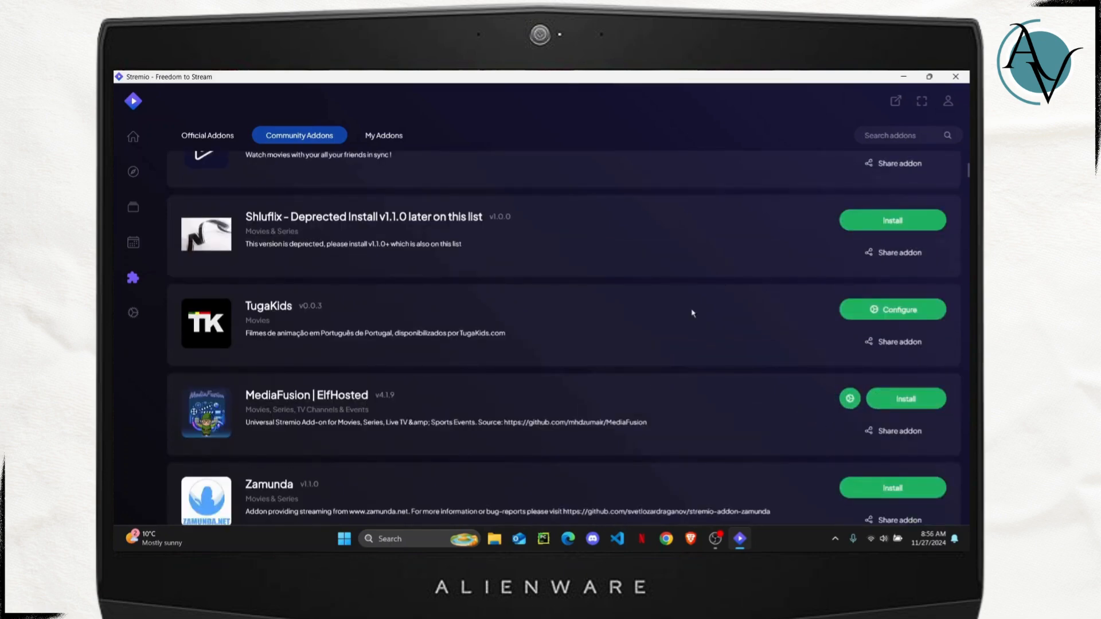
{"action": "scroll", "scroll_direction": "up", "scroll_amount": 3}
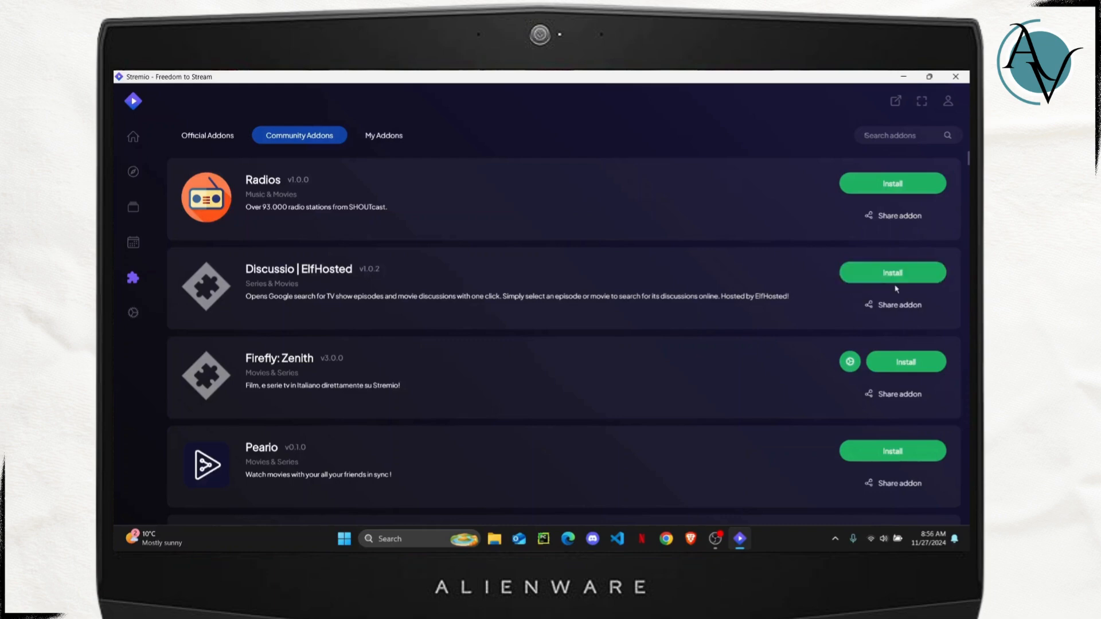
{"action": "mouse_move", "coordinate": [518, 125]}
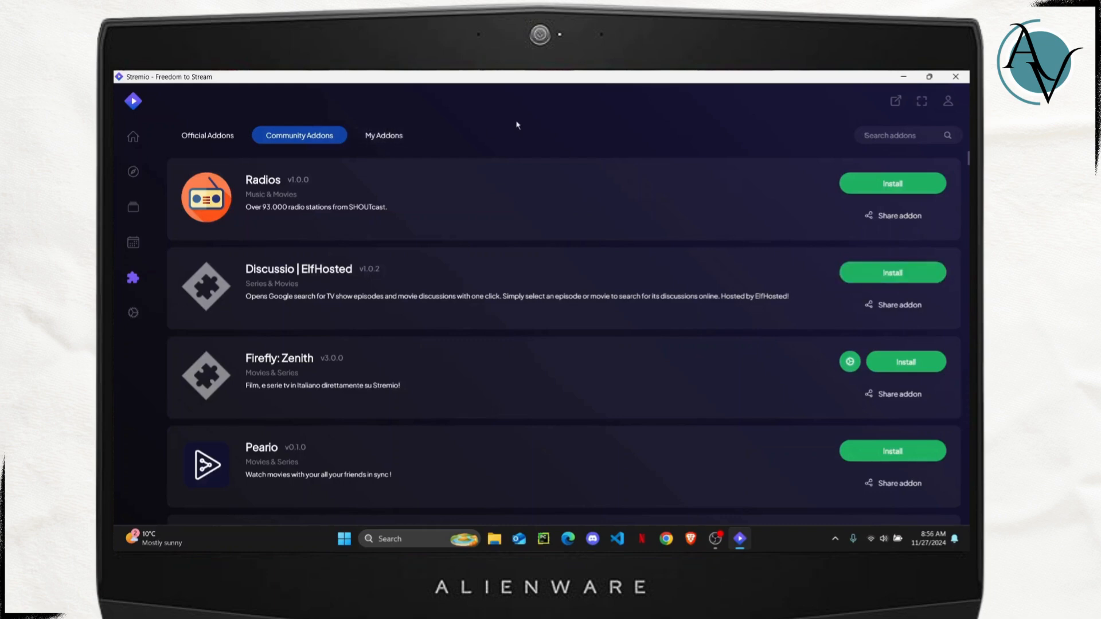
{"action": "mouse_move", "coordinate": [741, 467]}
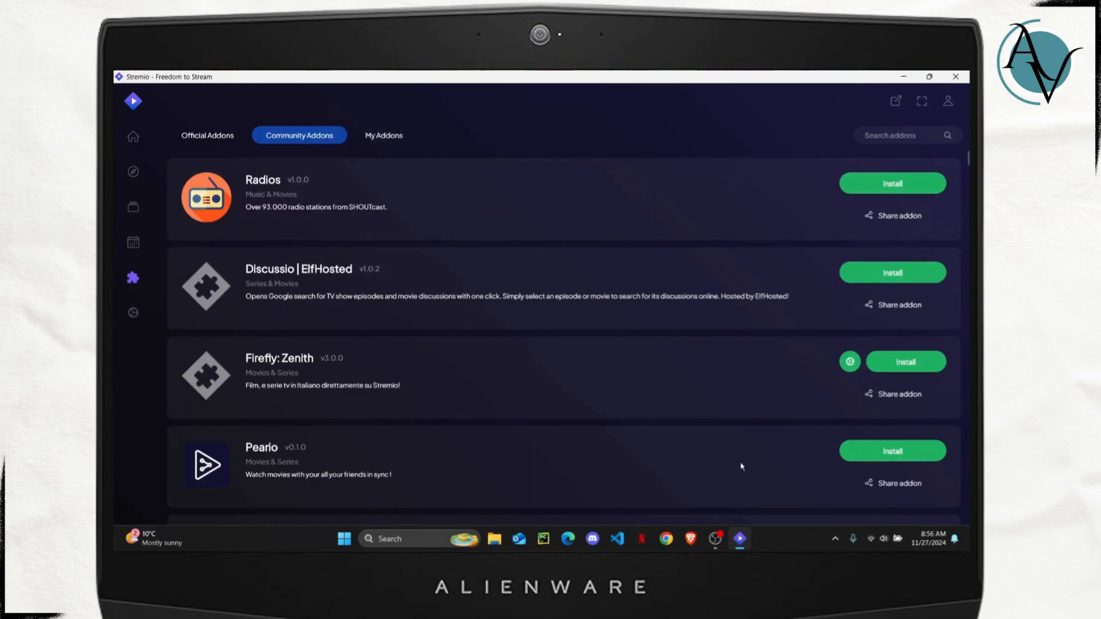
{"action": "left_click", "coordinate": [715, 539]}
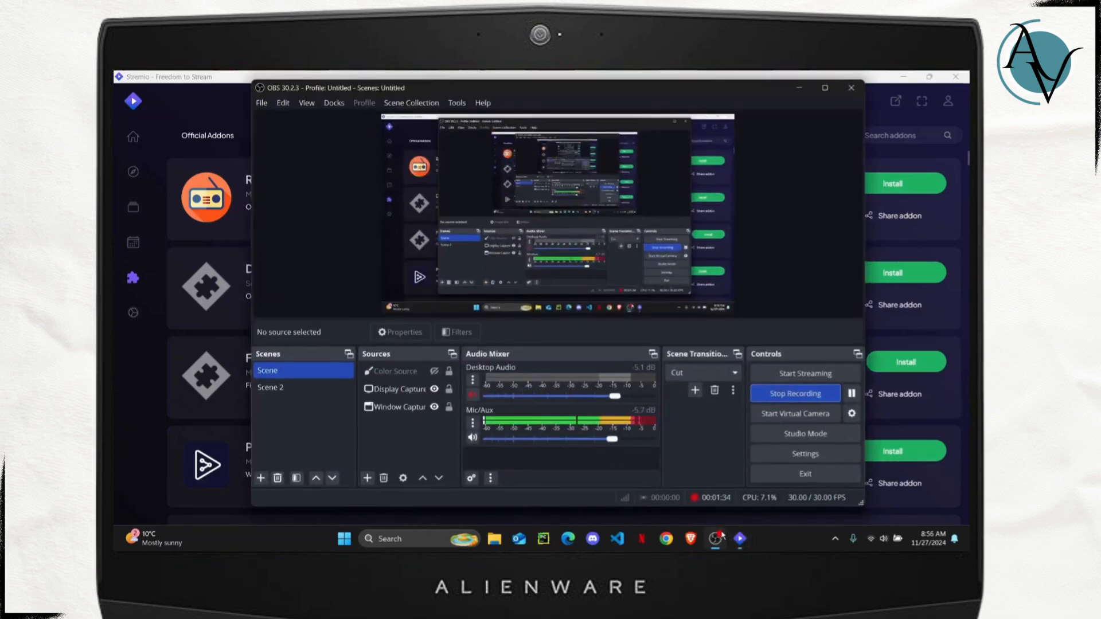